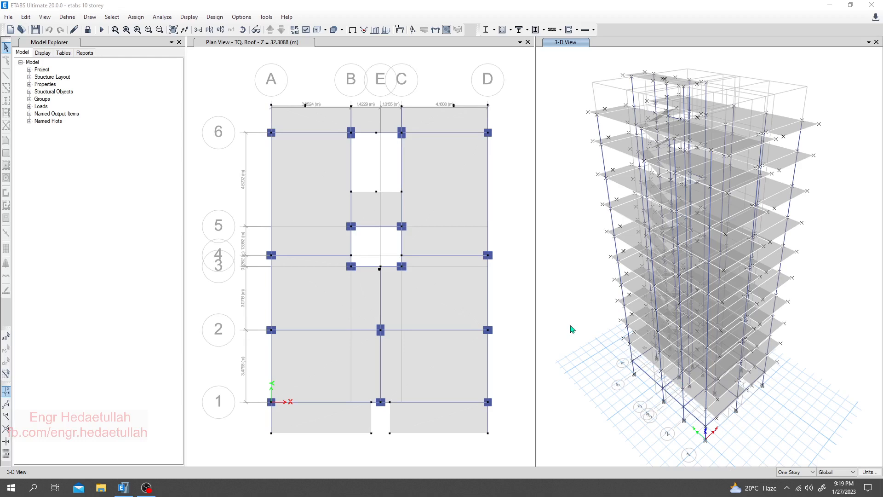
mouse_move(562, 331)
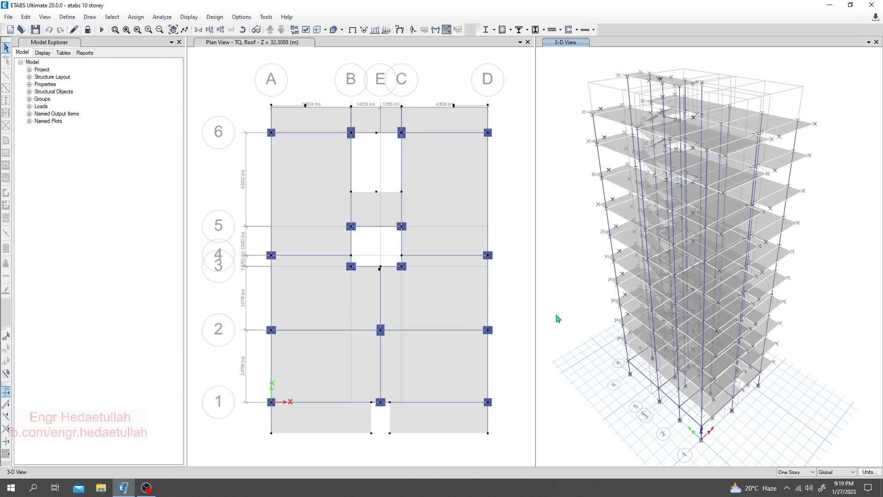
mouse_move(154, 90)
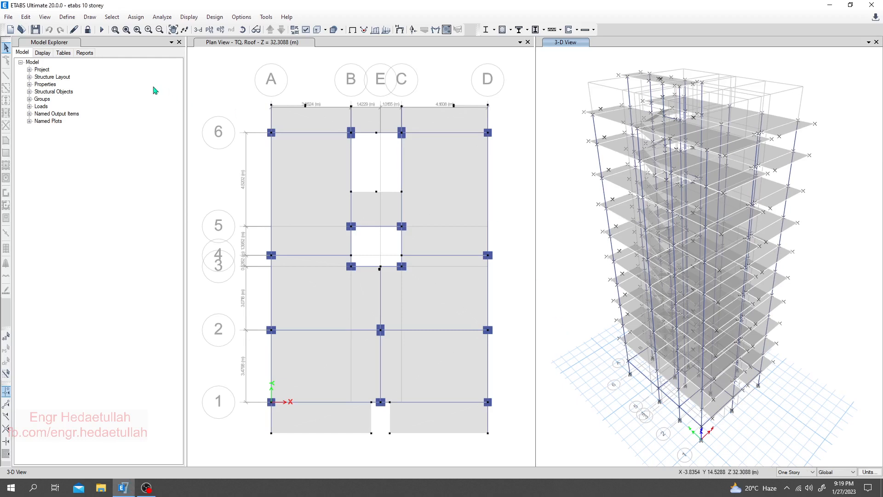
Step: Unlock the model, accepting deletion of the existing analysis results
click(73, 29)
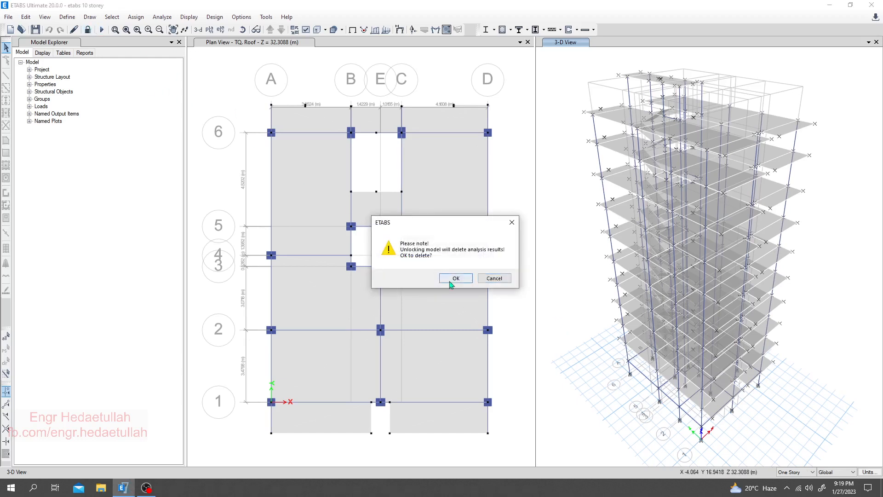
click(455, 278)
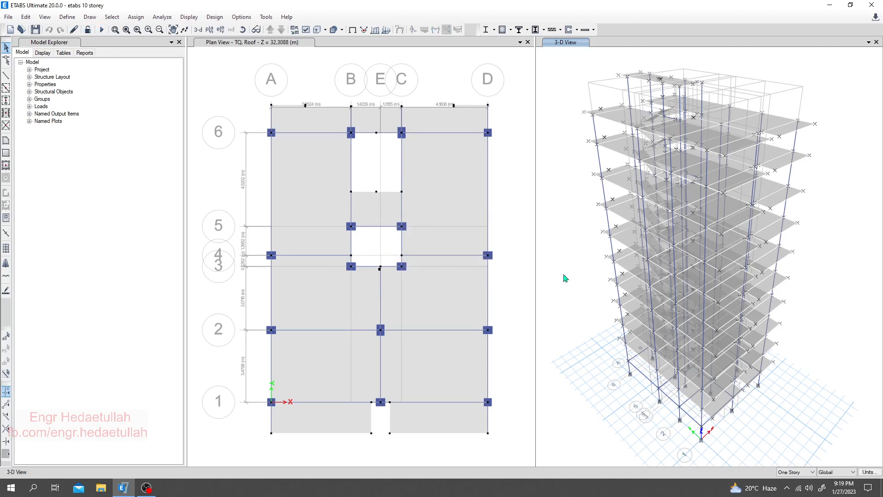
Step: Select all 182 columns in the model by object type
click(135, 17)
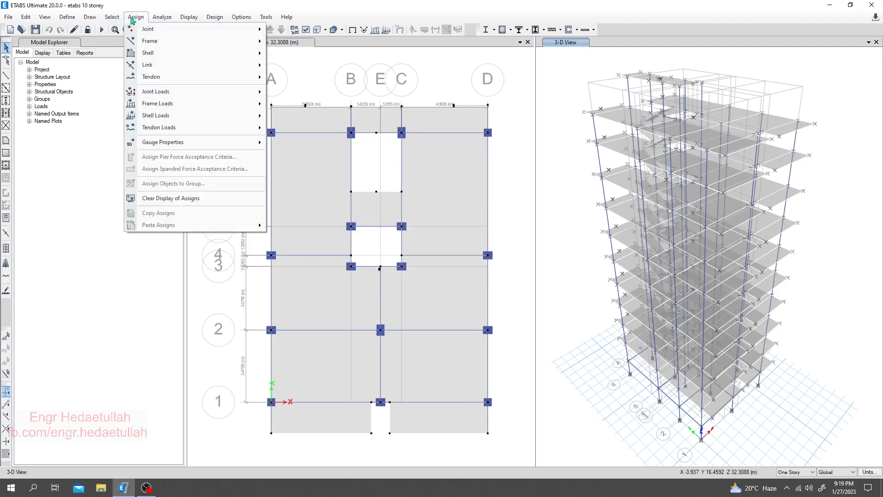
click(111, 17)
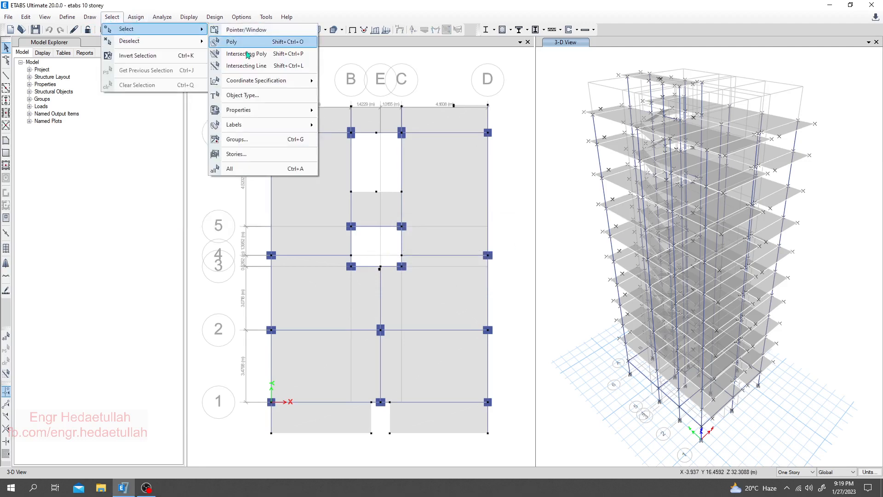
mouse_move(250, 101)
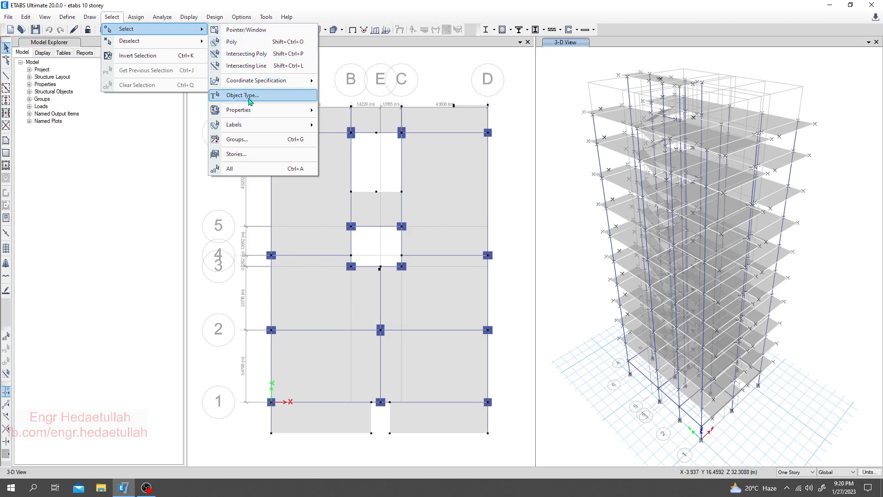
click(243, 95)
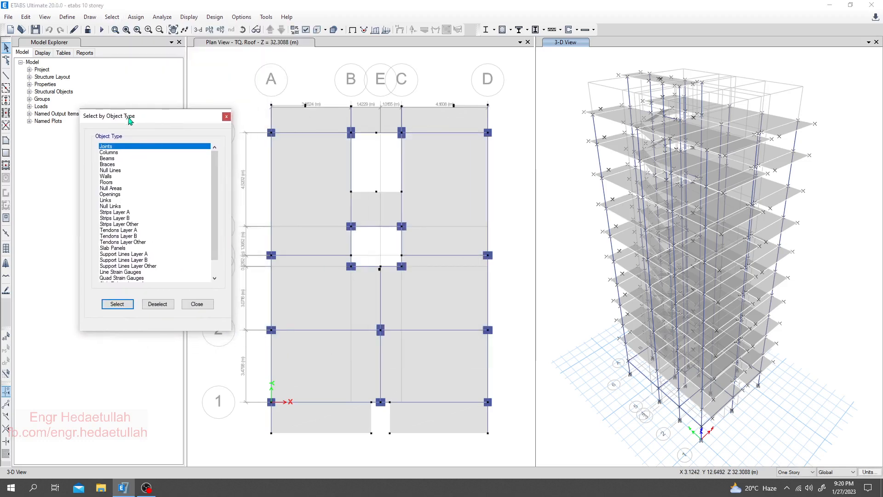
click(108, 152)
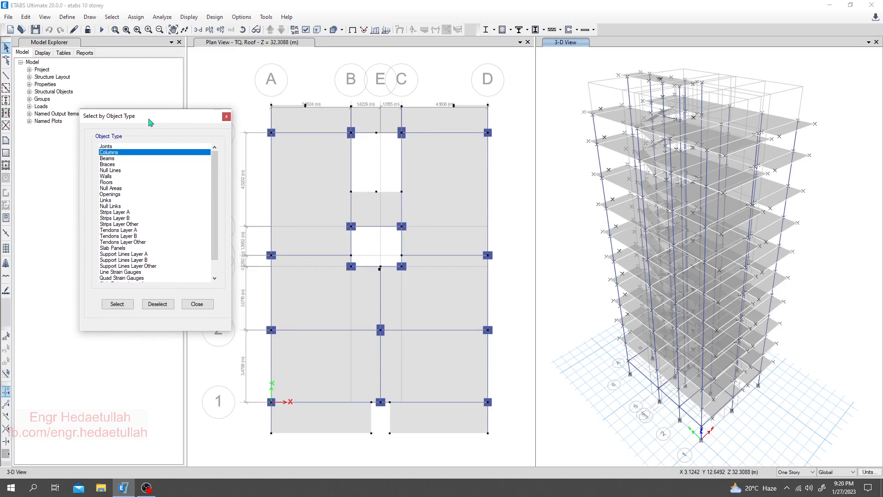
click(116, 303)
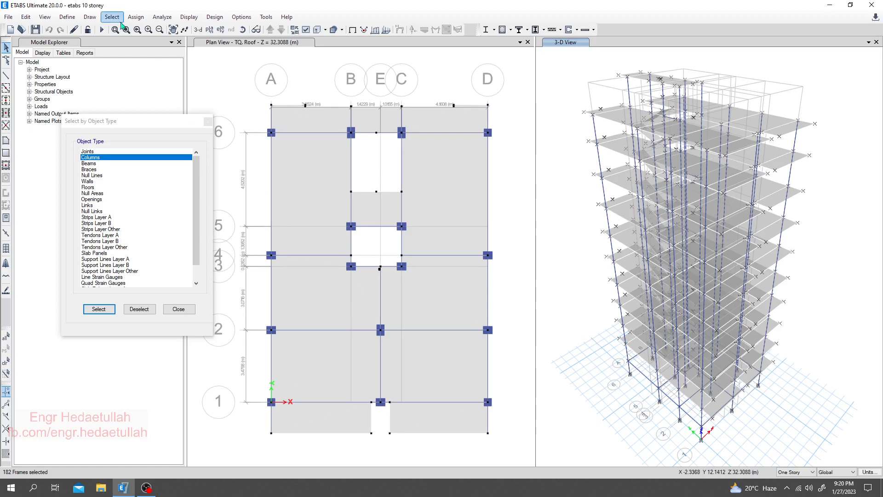
Step: Assign the columns property modifiers of 0.7 for torsional constant and both moments of inertia
click(135, 17)
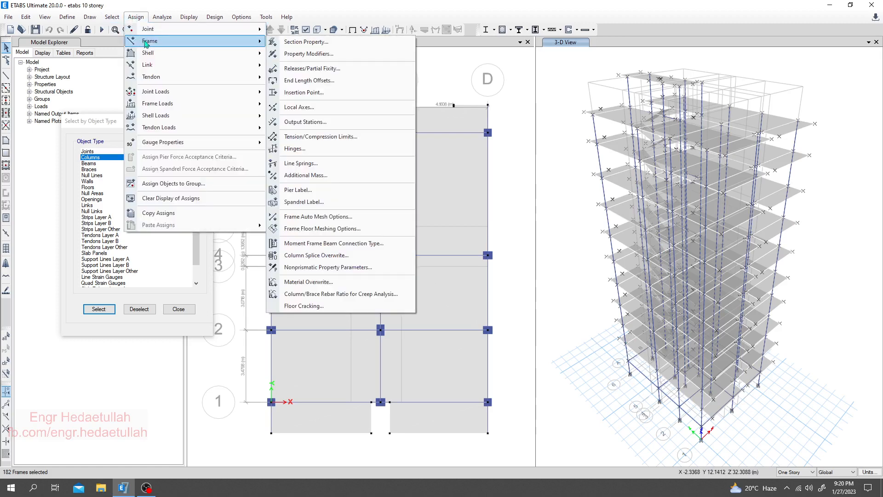
click(308, 53)
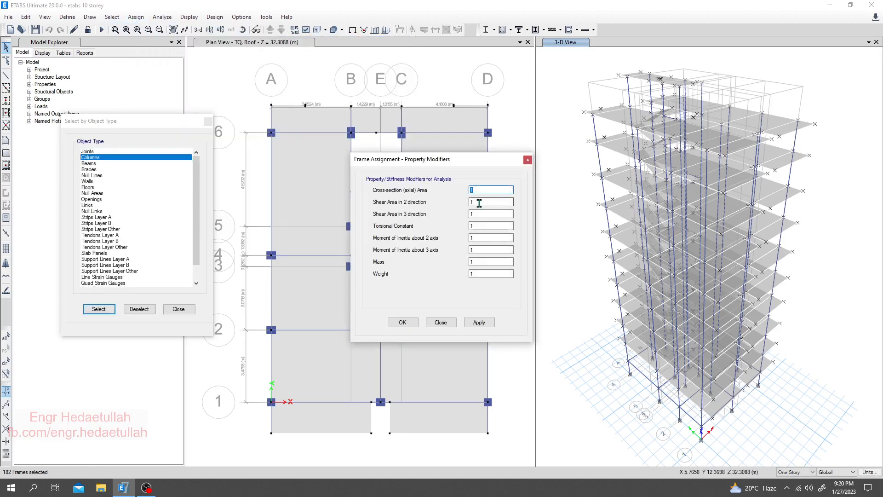
click(491, 226)
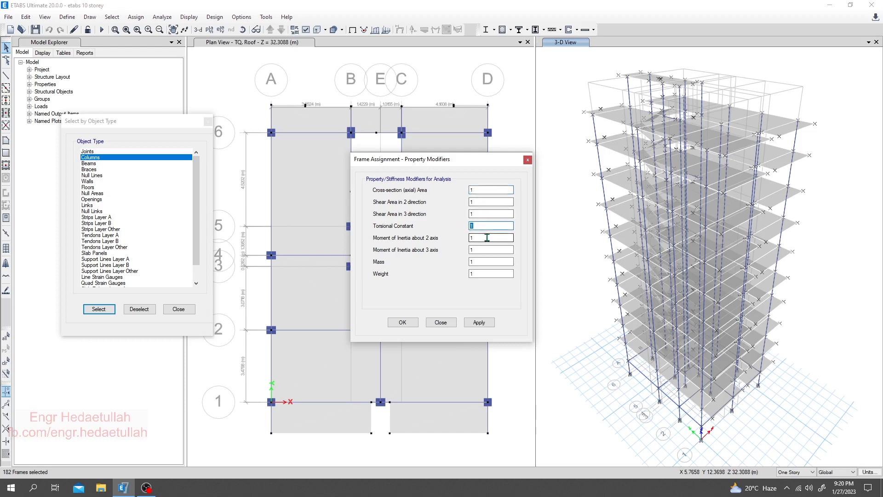
text(0.7)
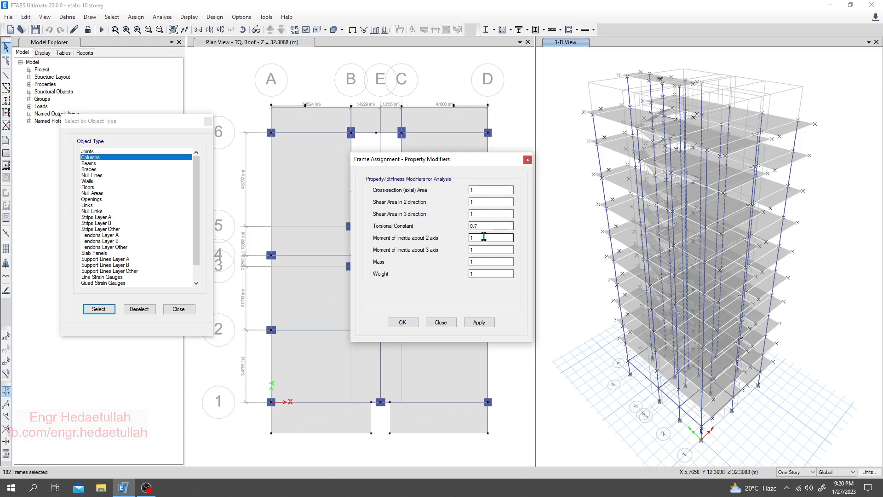
text(0.7)
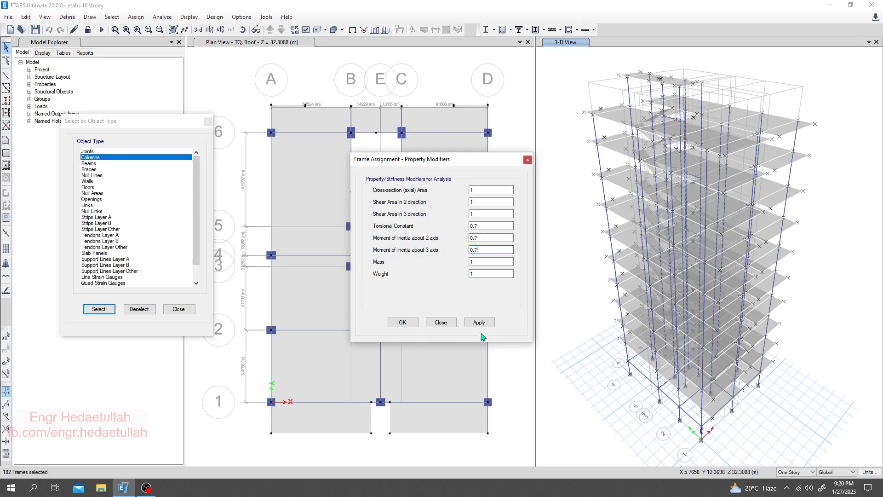
click(479, 322)
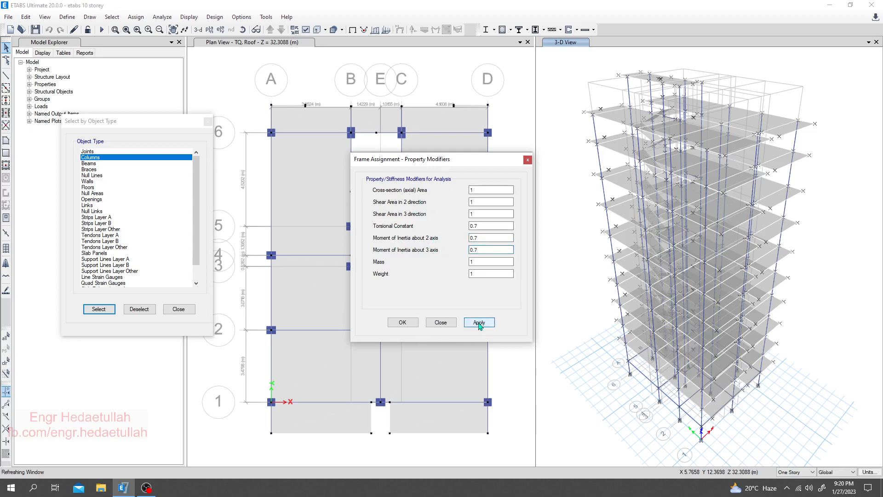
click(479, 323)
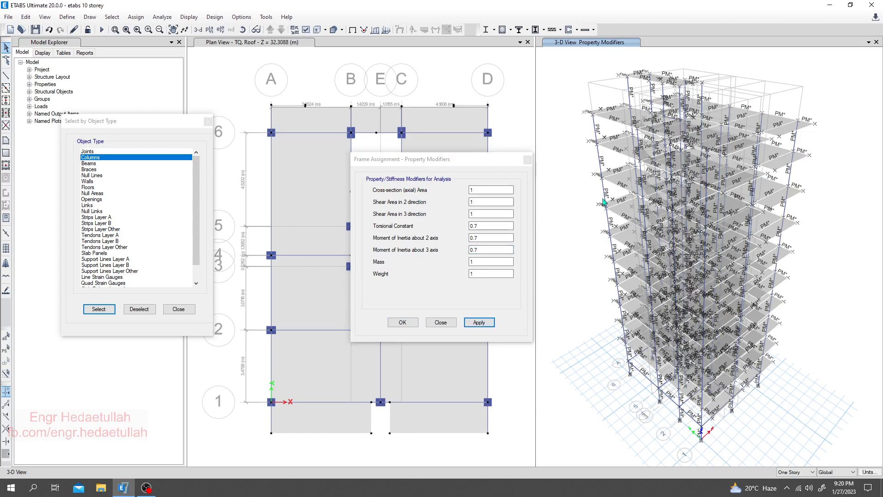
mouse_move(710, 149)
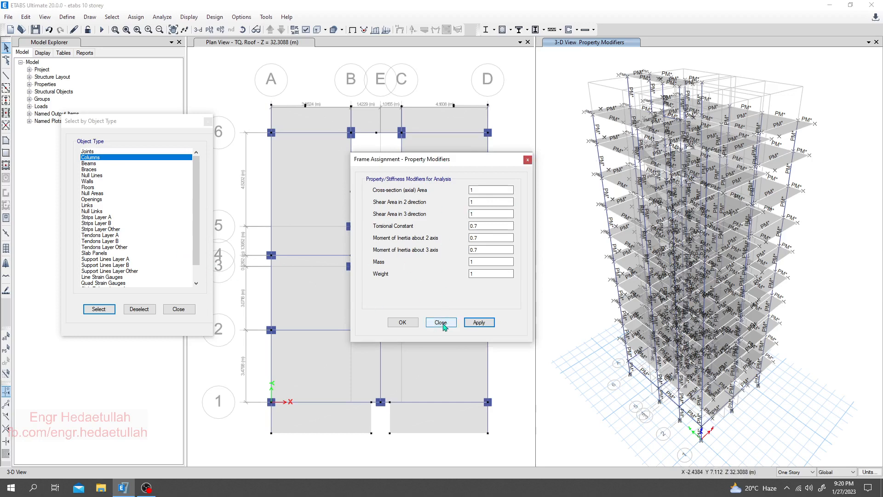
click(402, 322)
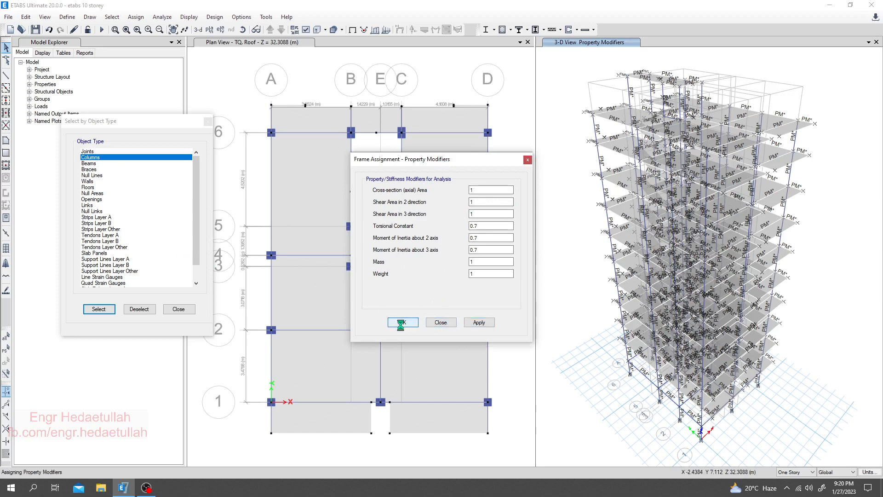
click(402, 322)
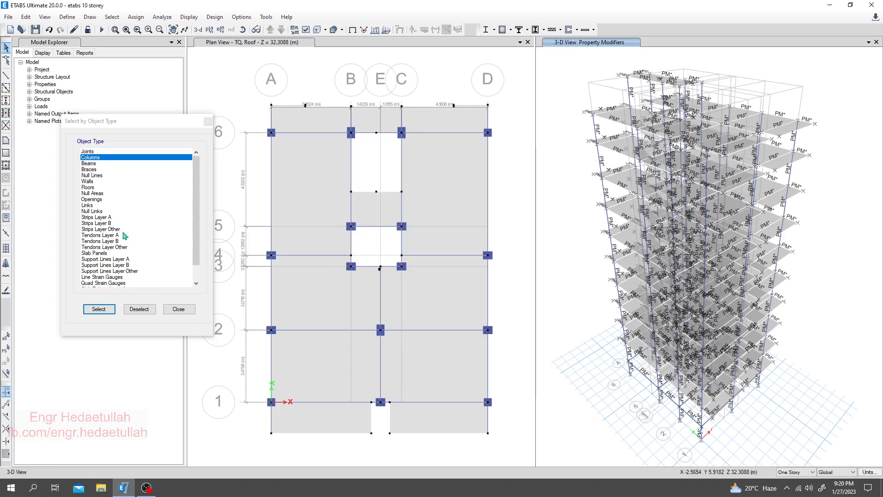
Step: Select all 331 beams in the model by object type
click(89, 163)
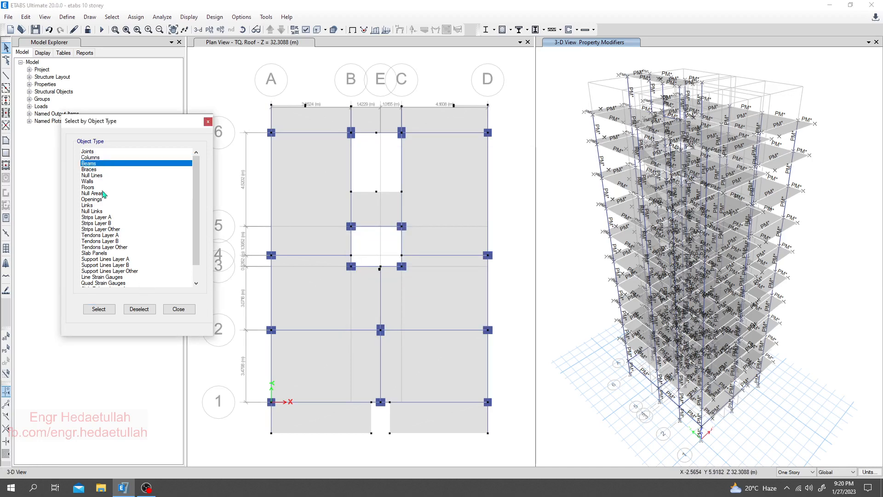
click(98, 309)
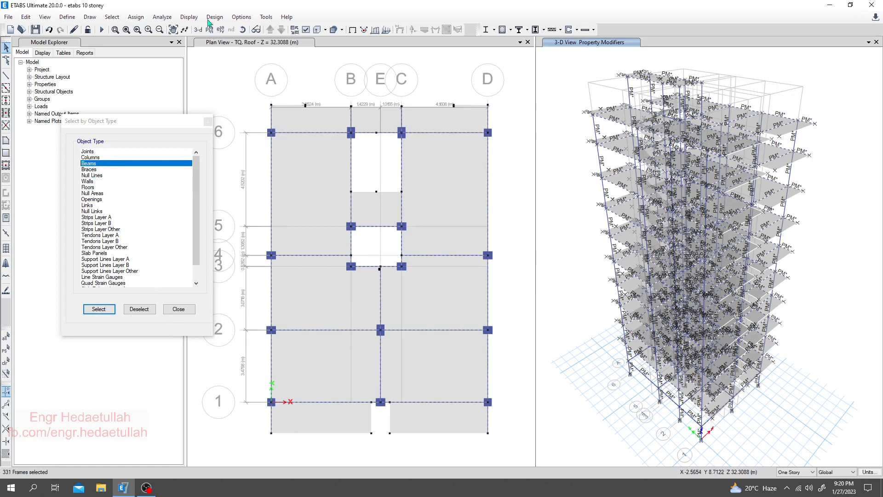
click(135, 17)
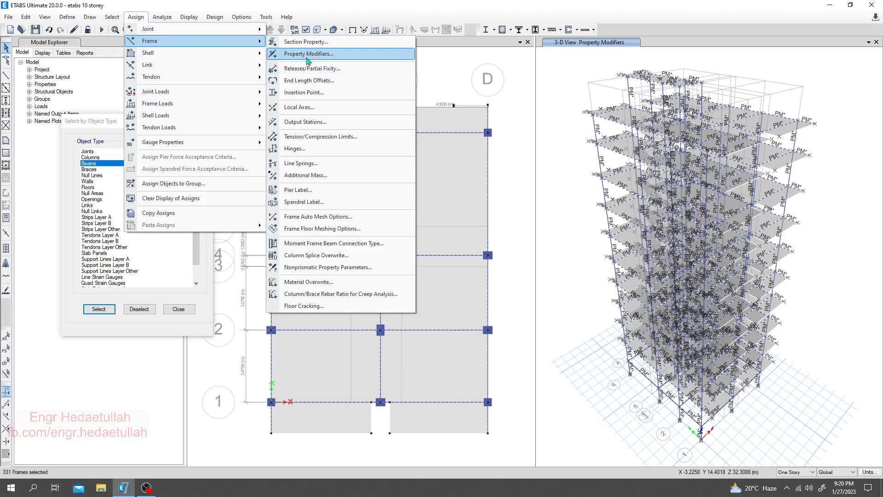
Step: Assign the beams property modifiers of 0.35 for torsional constant and moments of inertia
click(309, 53)
text(0.35)
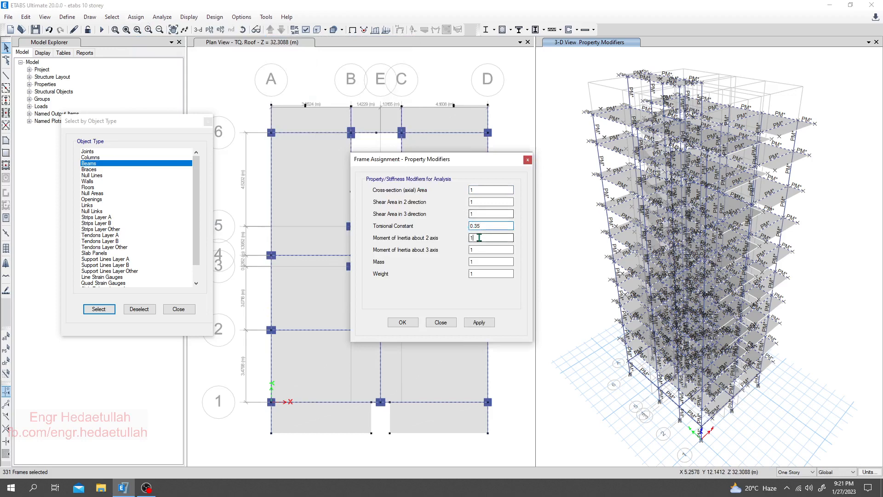
text(00.)
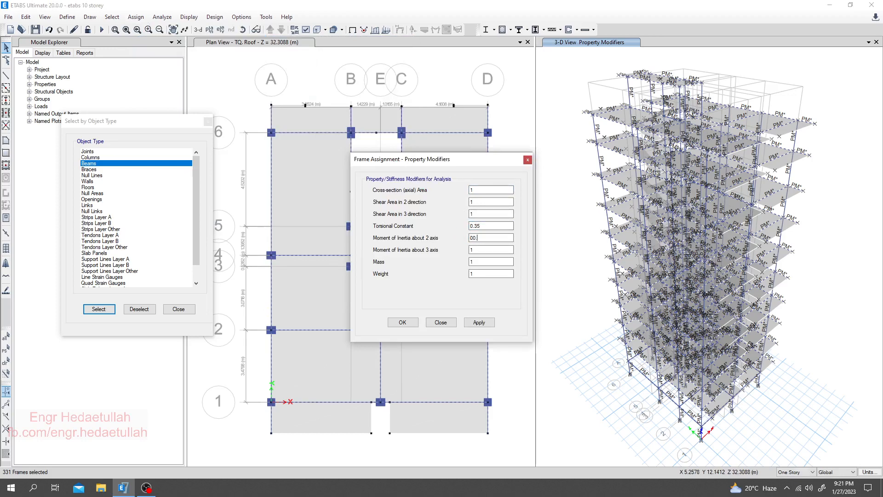
text(0.35)
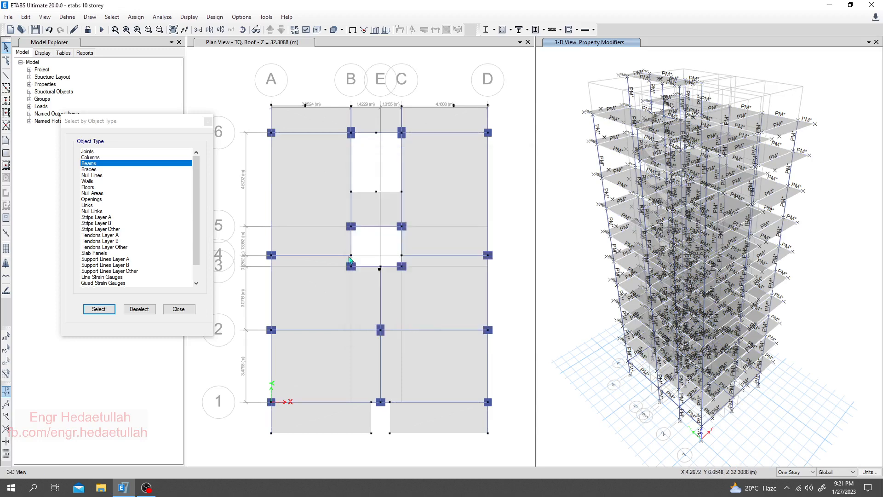
click(179, 309)
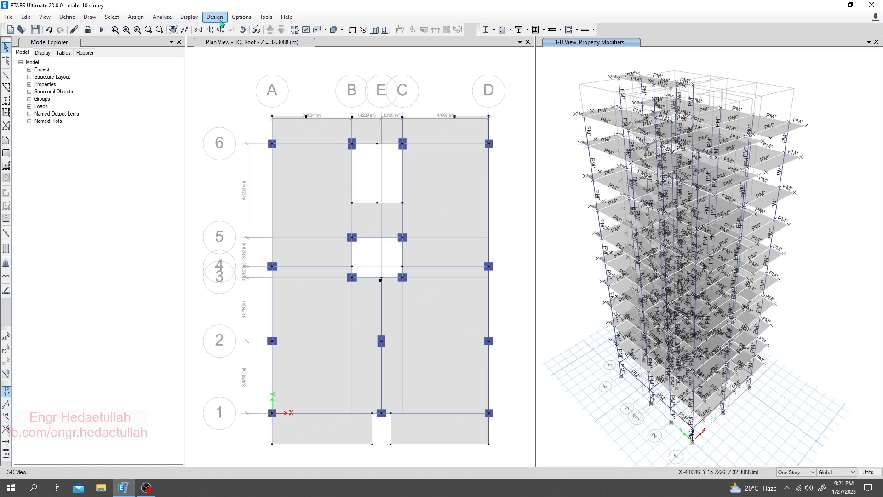
Step: Bring up the ACI 318-19 concrete frame design preferences with seismic category D defaults
click(214, 17)
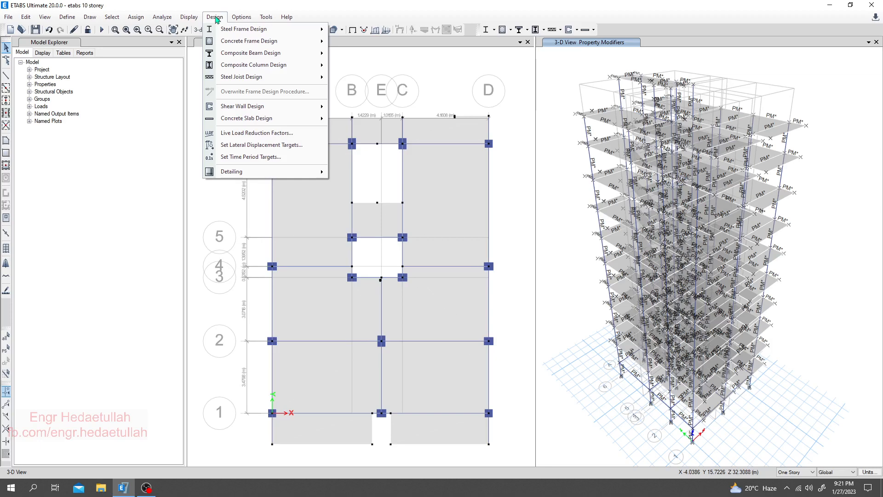
mouse_move(249, 40)
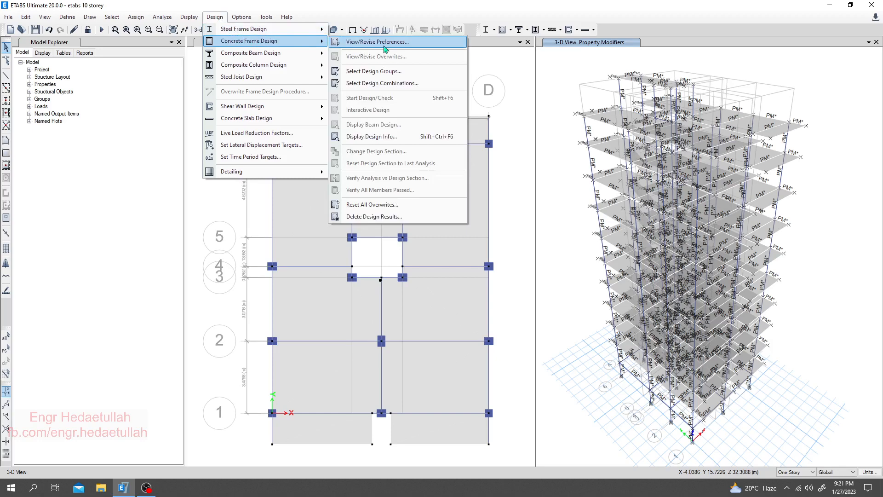
click(376, 41)
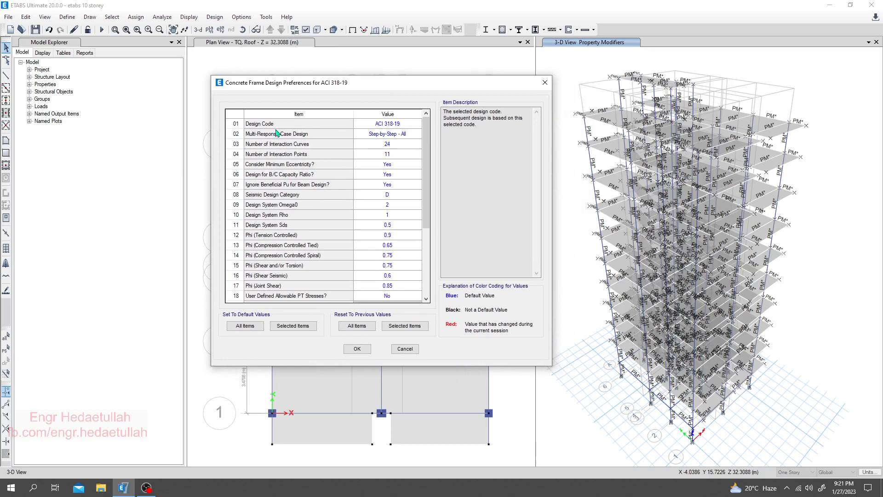
Step: Keep ACI 318-19, choose Step-by-Step - All multi-response design and seismic design category D
click(415, 123)
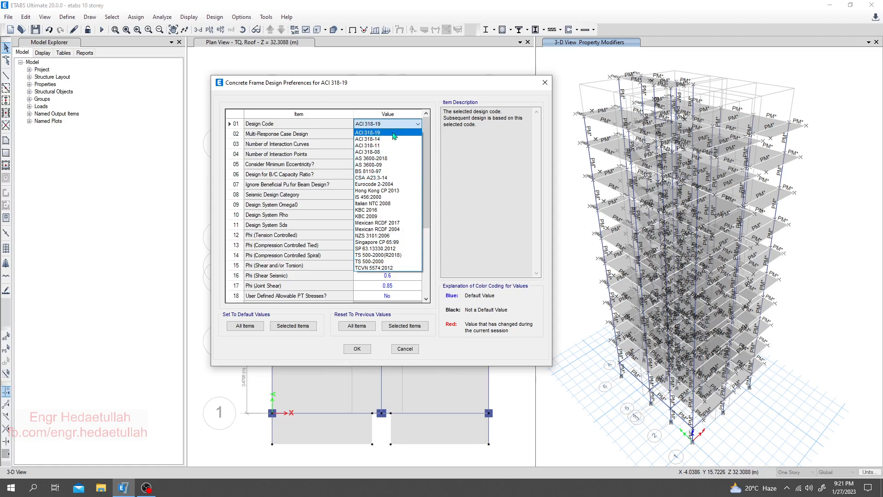
click(369, 132)
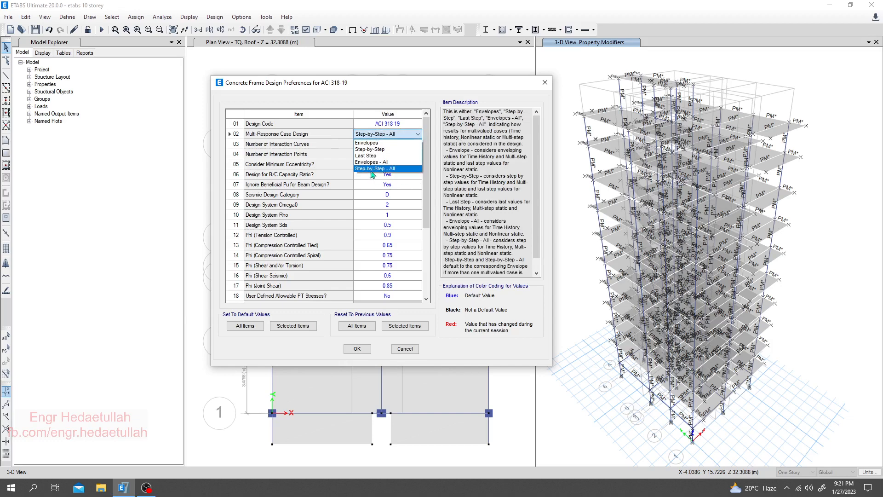
click(375, 169)
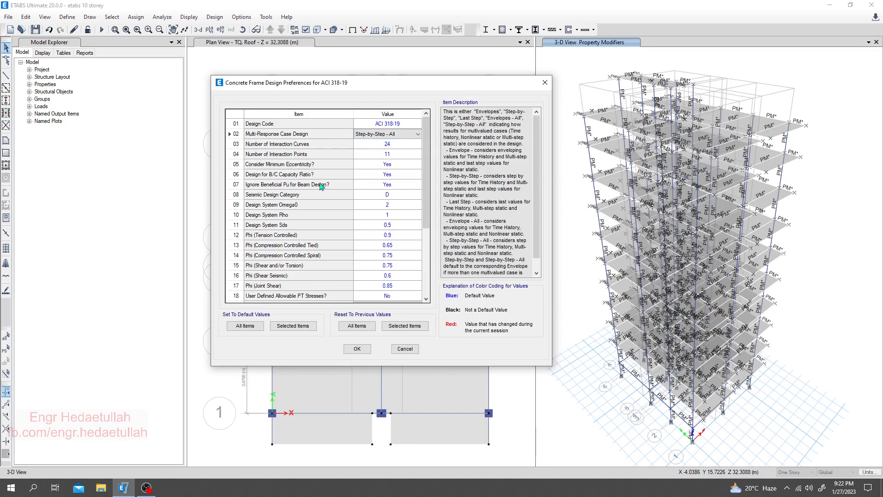
mouse_move(402, 203)
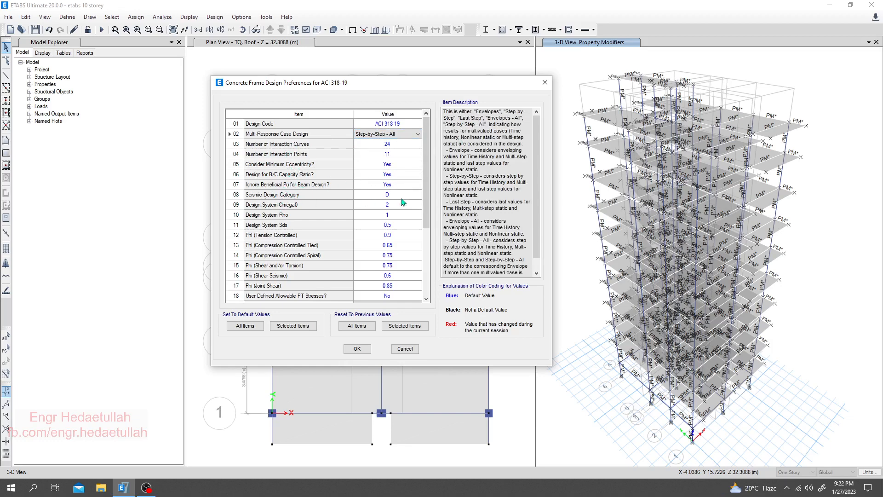
click(417, 194)
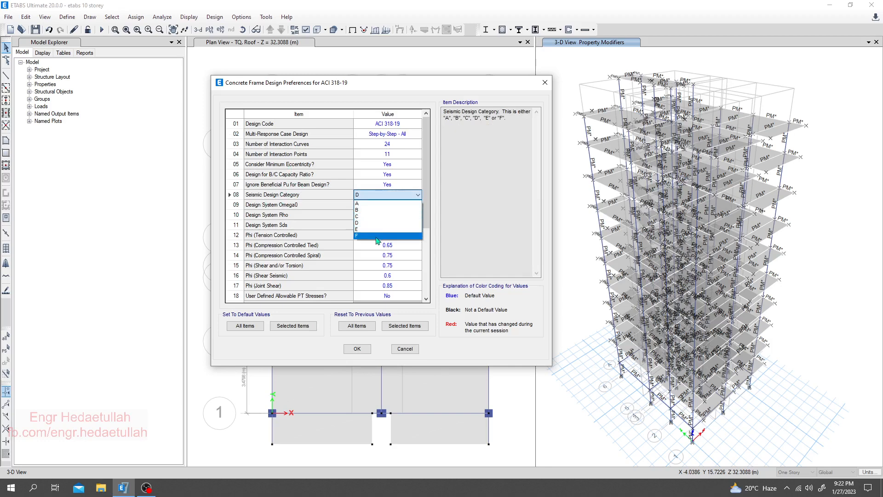
mouse_move(372, 217)
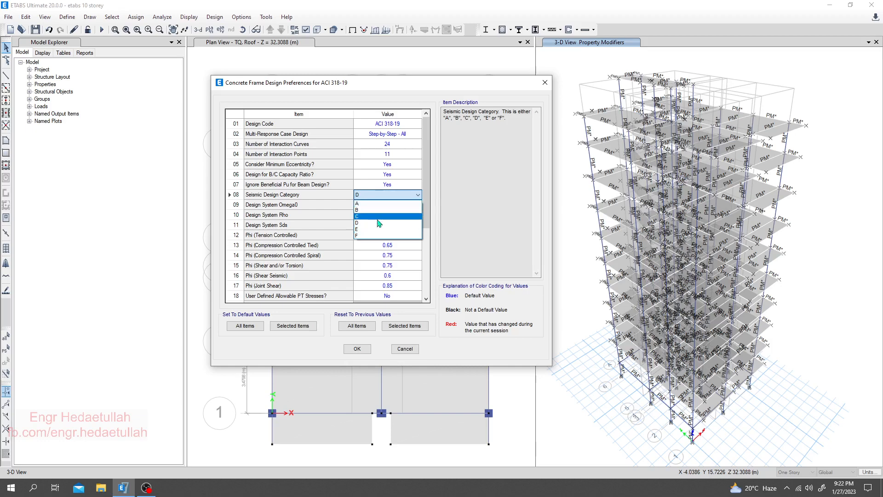
mouse_move(365, 225)
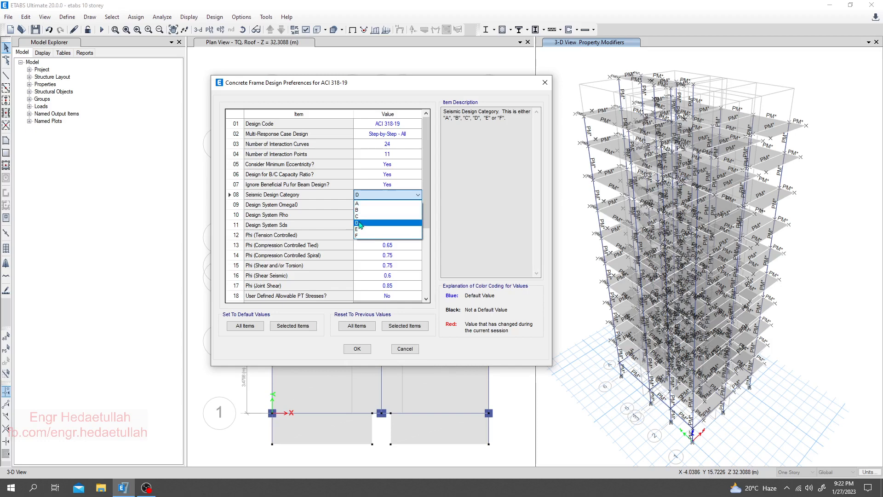
click(360, 224)
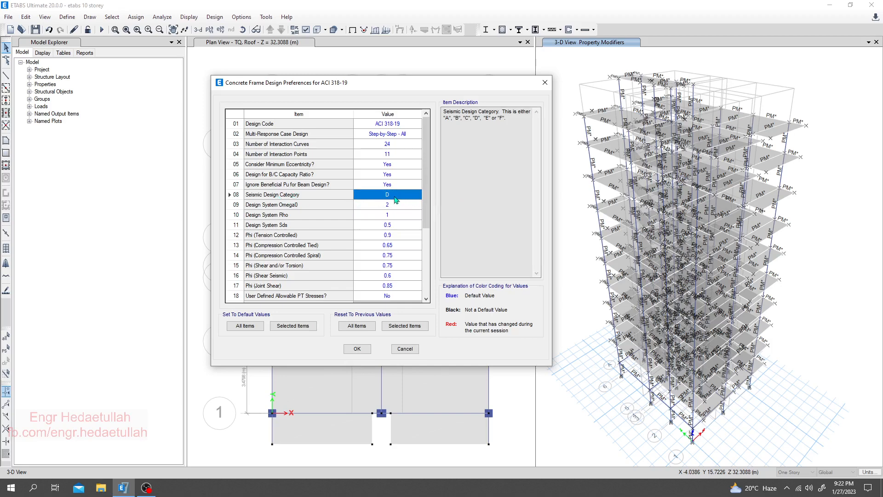
mouse_move(445, 197)
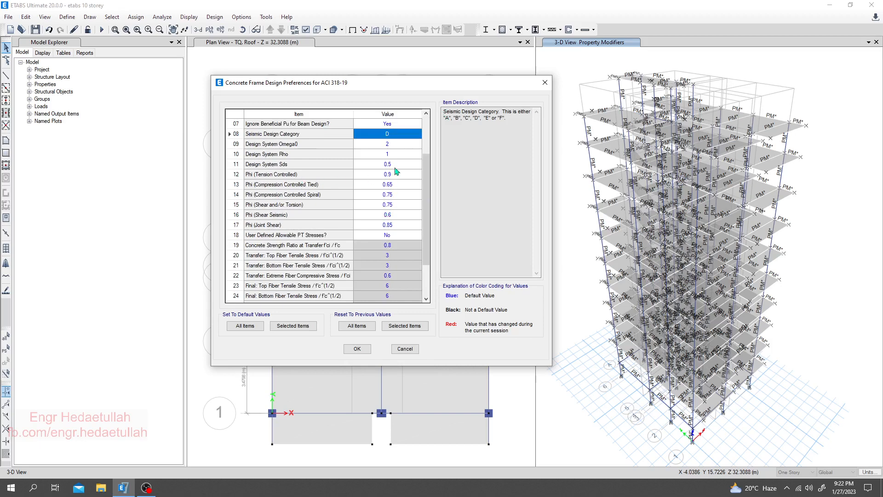
mouse_move(396, 211)
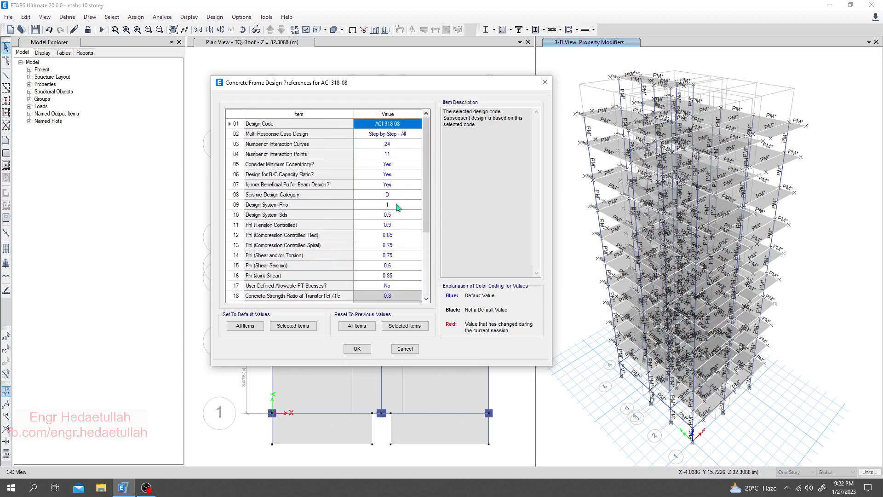
Step: Reconfirm the ACI 318-19 design code and apply the concrete frame design preferences
click(417, 123)
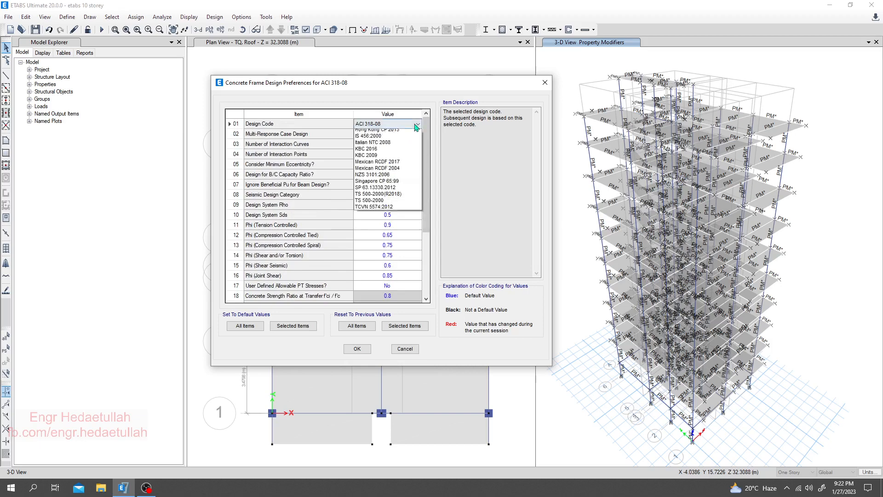
click(377, 135)
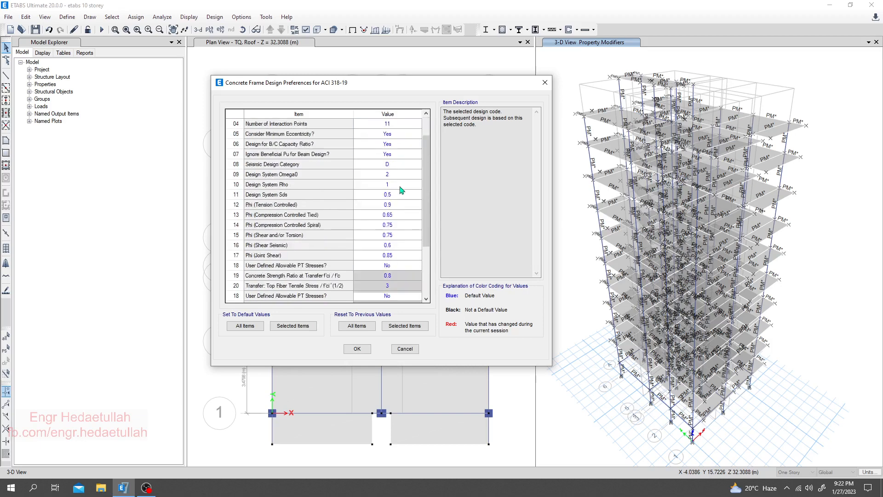
scroll(down, 3)
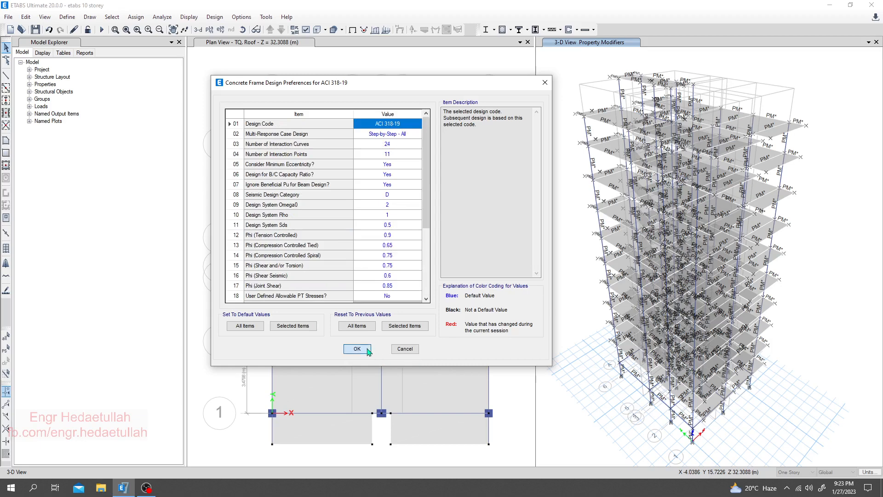
click(357, 349)
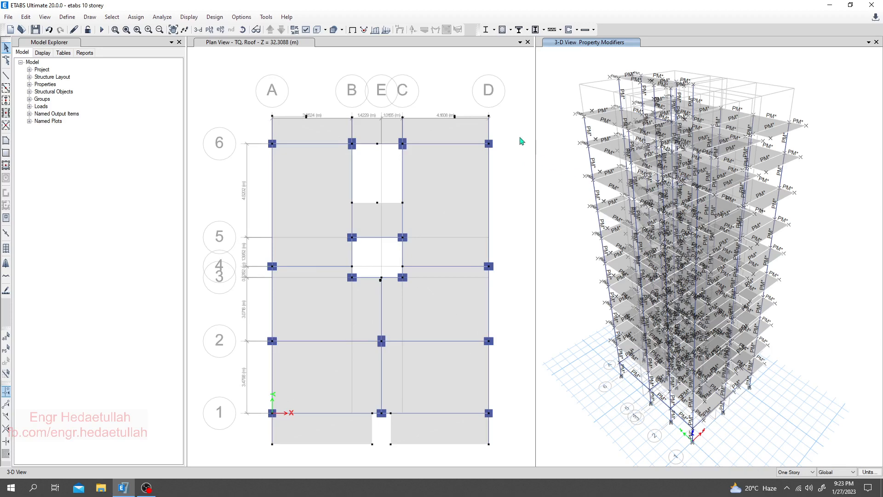
click(214, 17)
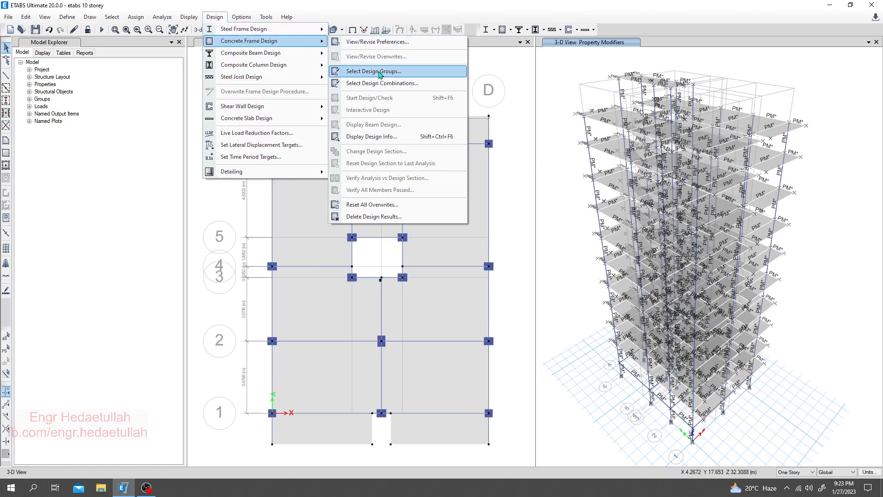
mouse_move(373, 83)
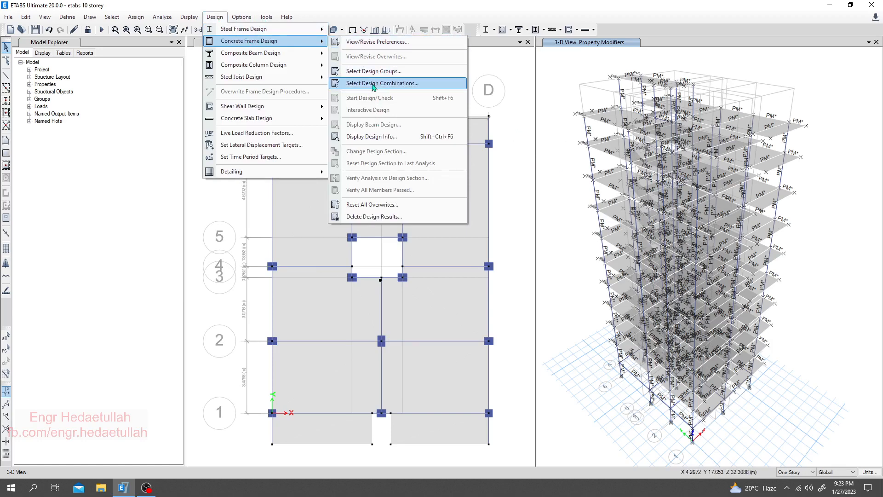
click(382, 82)
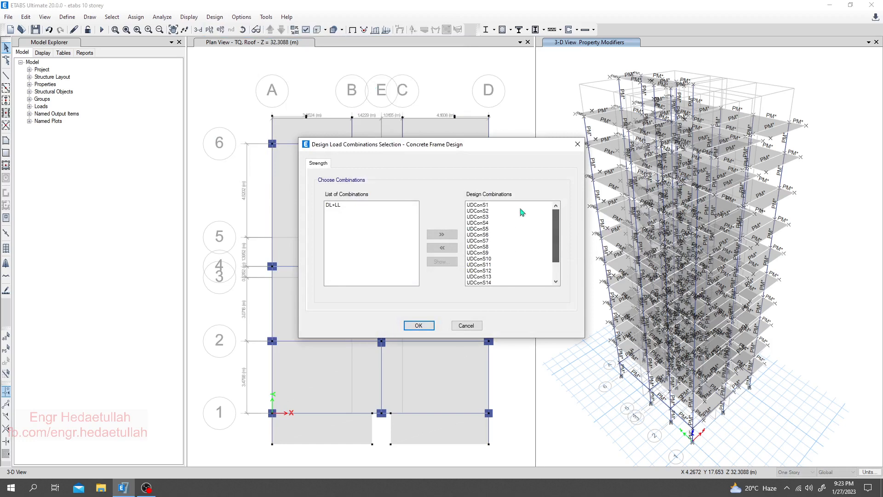
scroll(down, 3)
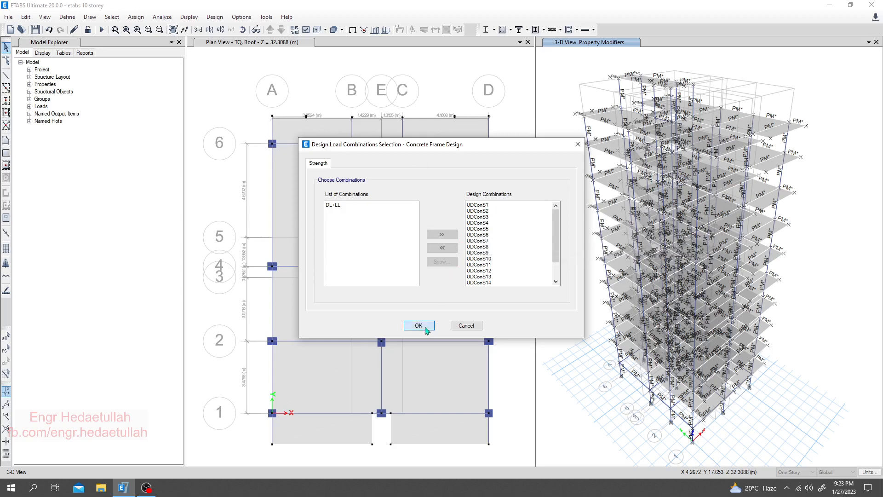
click(418, 326)
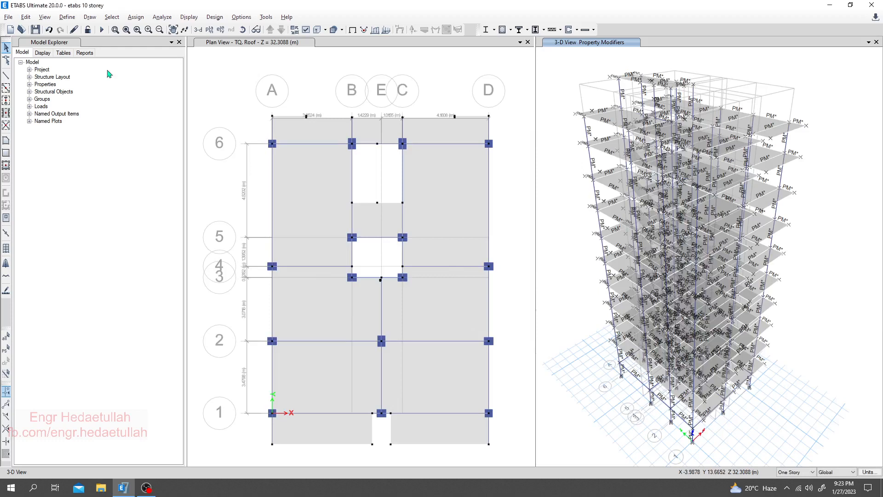
Step: Run the analysis so the 3-D view shows the deformed shape under dead load
click(102, 29)
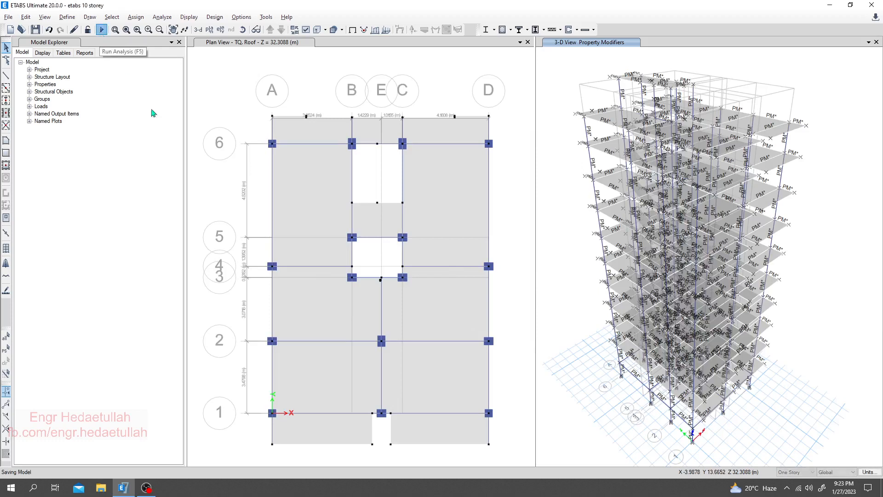
click(100, 30)
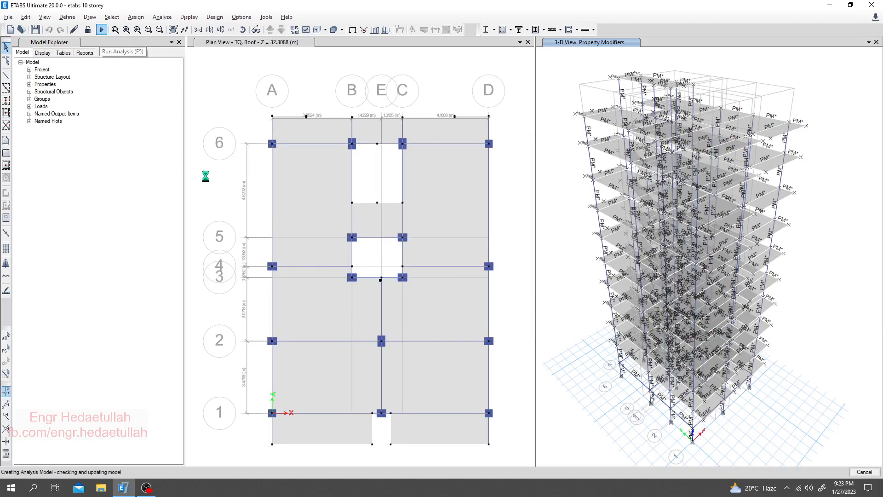
click(101, 30)
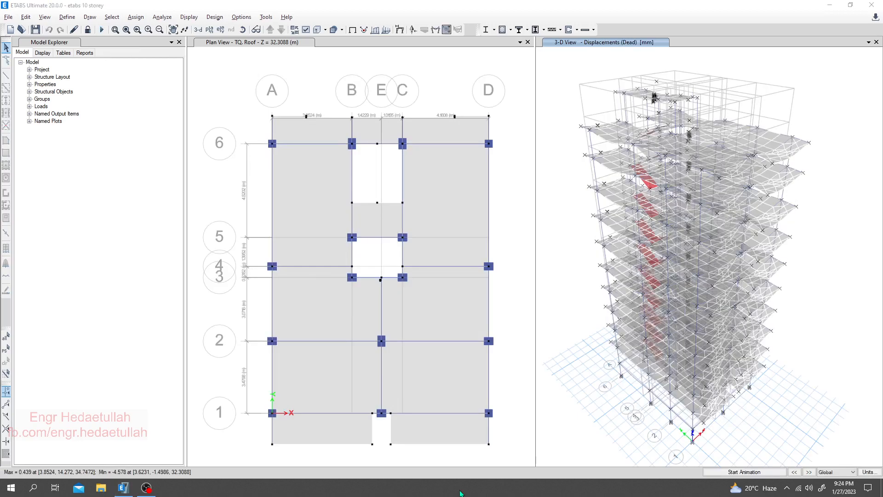